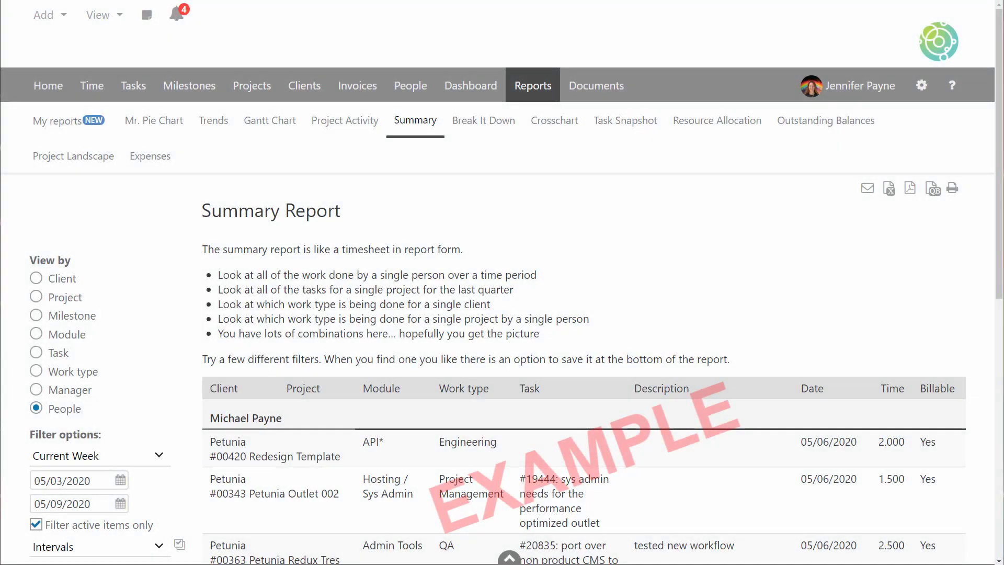
{"action": "mouse_move", "coordinate": [200, 402]}
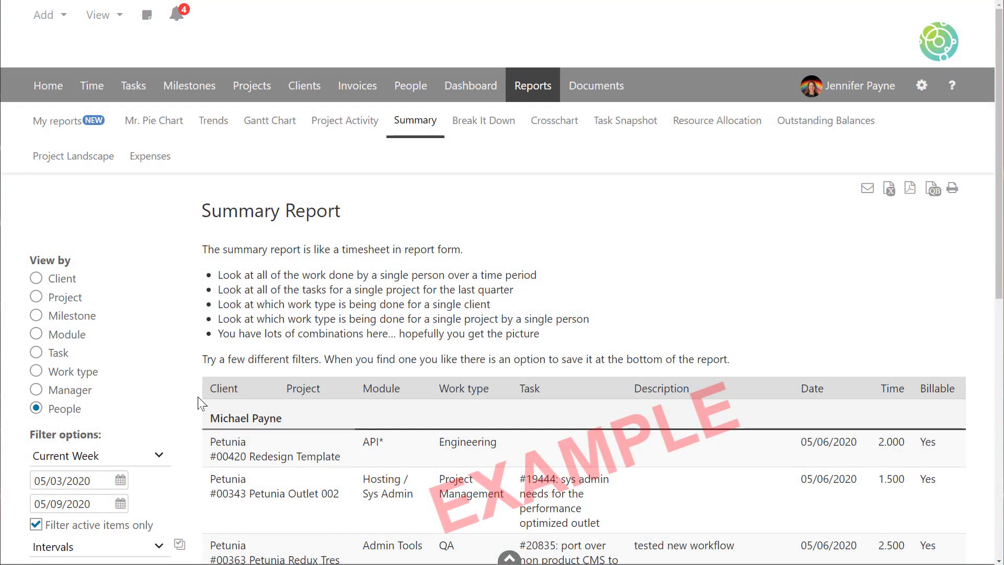
{"action": "scroll", "scroll_direction": "down", "scroll_amount": 3}
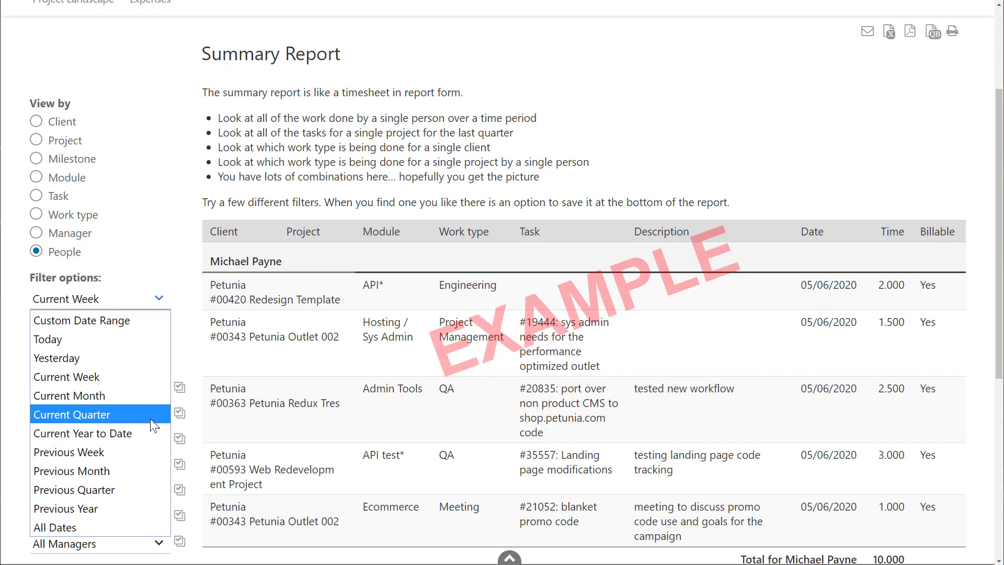
{"action": "mouse_move", "coordinate": [69, 395]}
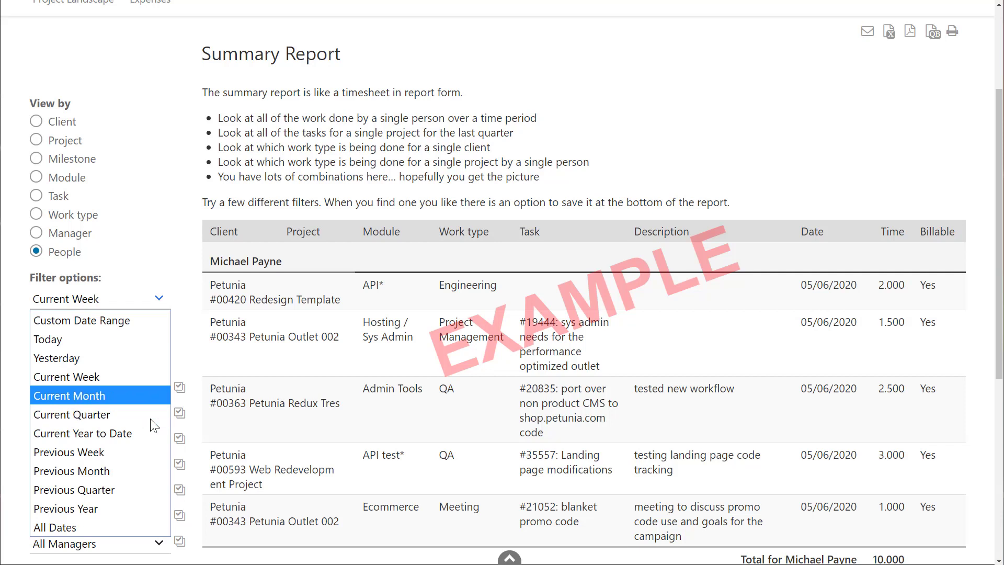
{"action": "mouse_move", "coordinate": [67, 376]}
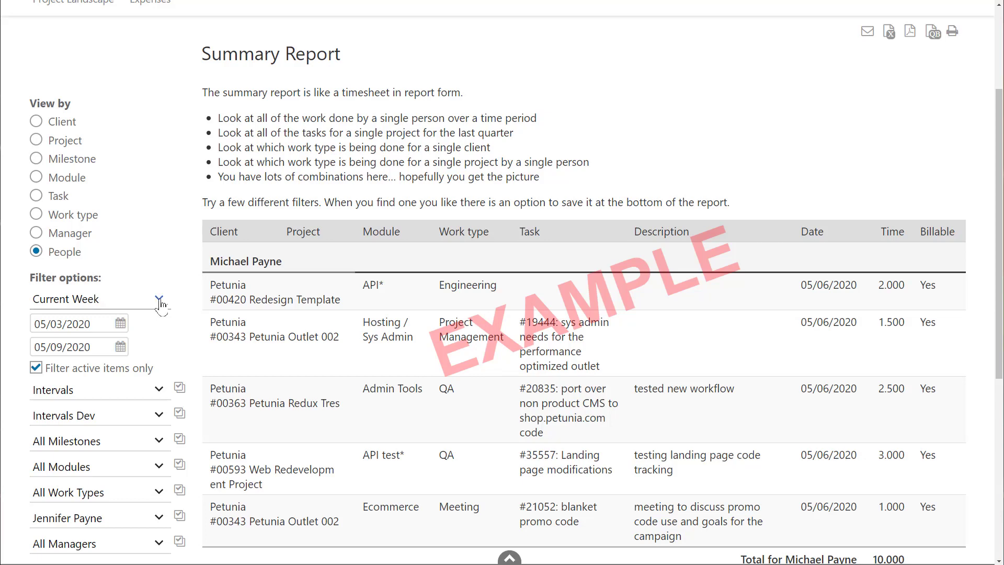
{"action": "mouse_move", "coordinate": [186, 303]}
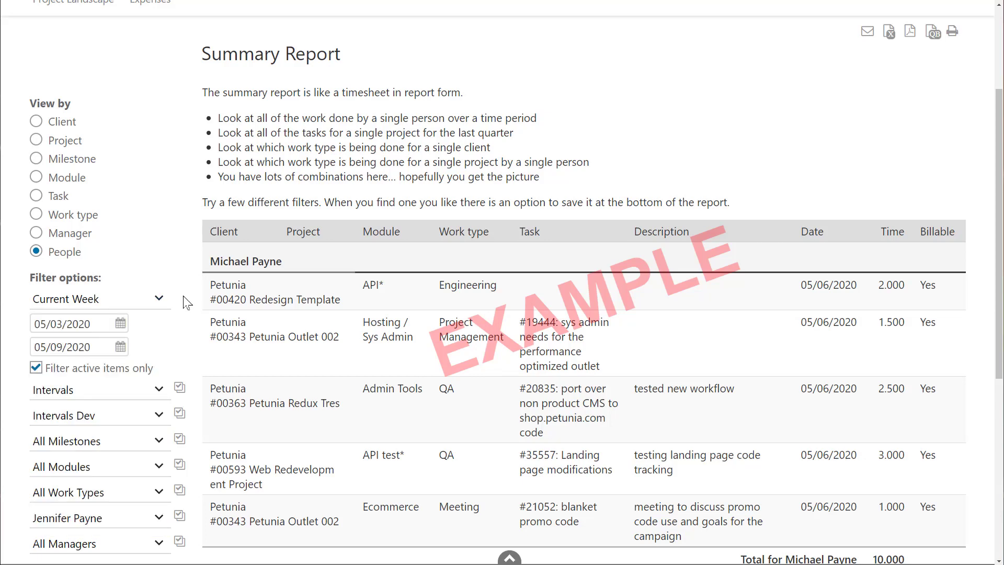
{"action": "left_click", "coordinate": [57, 467]}
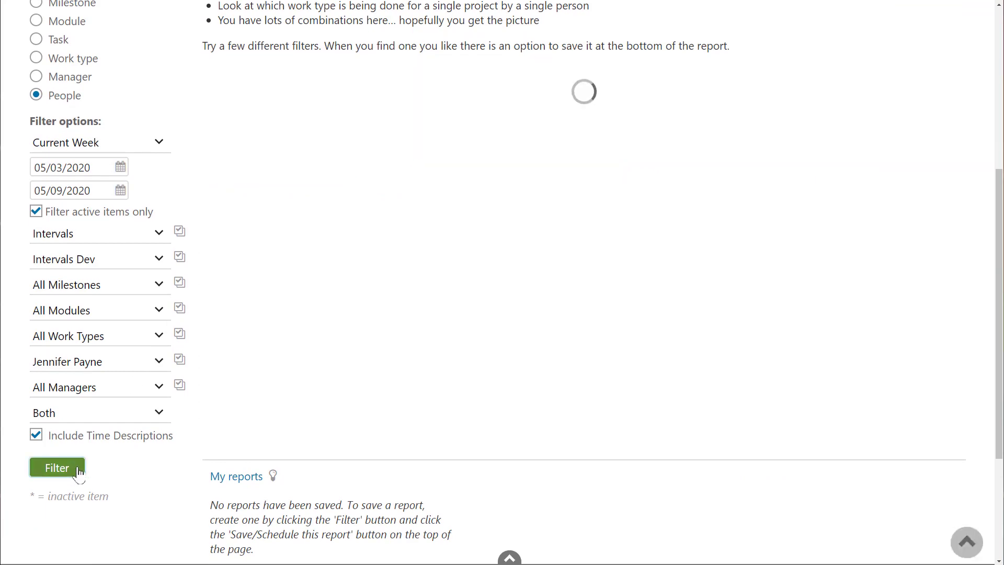
{"action": "left_click", "coordinate": [57, 468]}
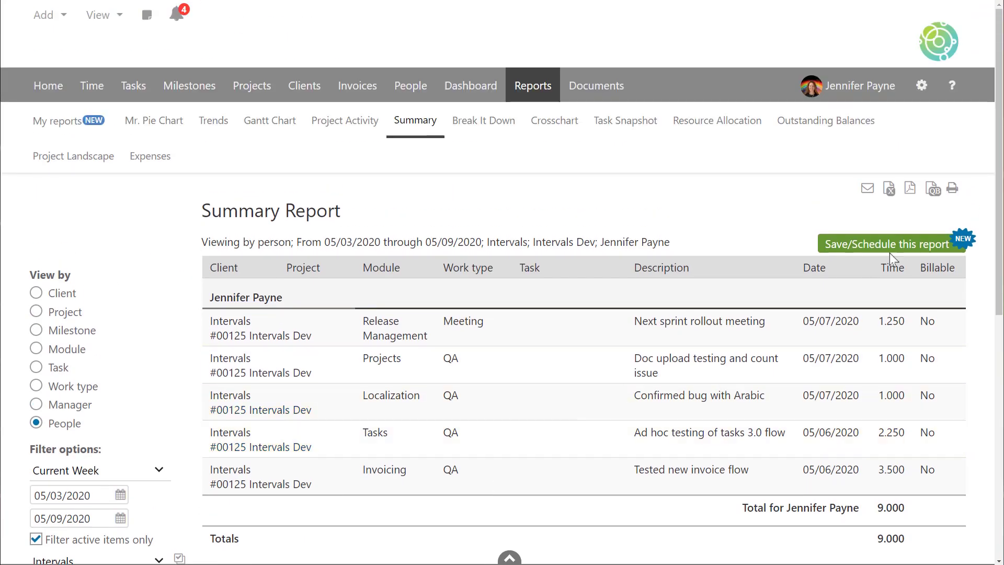
- Start saving the report under the name 'Intervals Development Hours'
{"action": "left_click", "coordinate": [886, 244]}
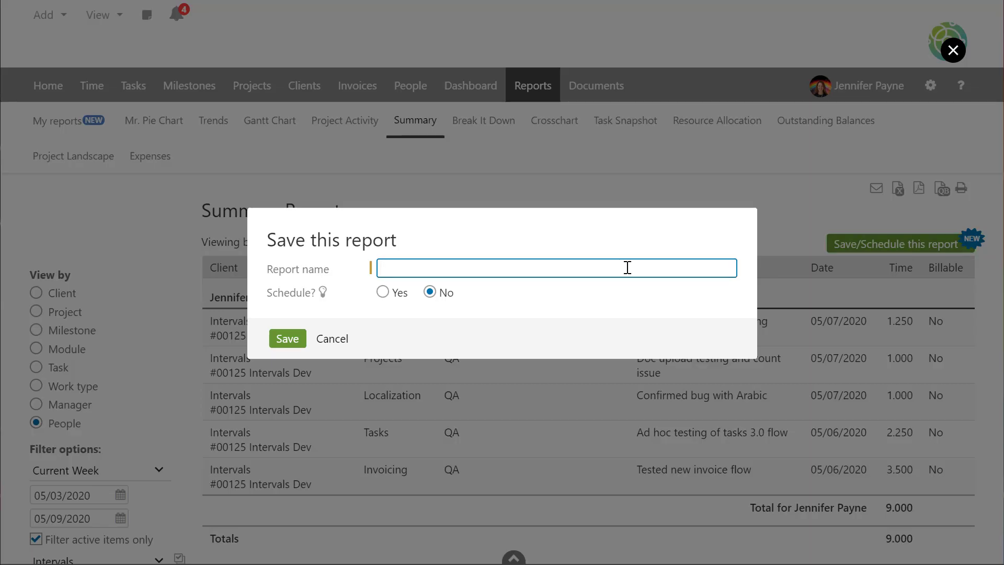
{"action": "type", "text": "Intervals Deve"}
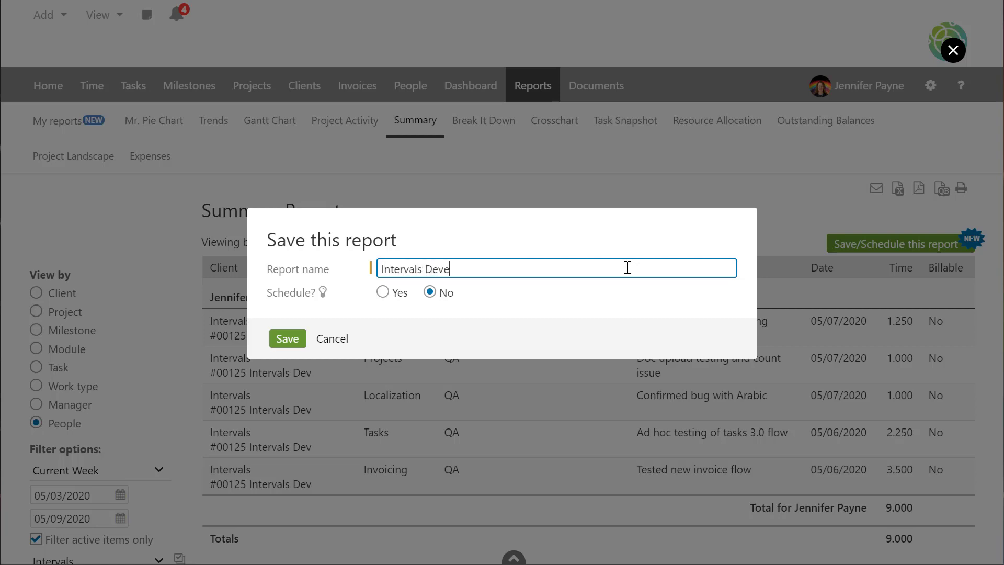
{"action": "type", "text": "lopment Hours"}
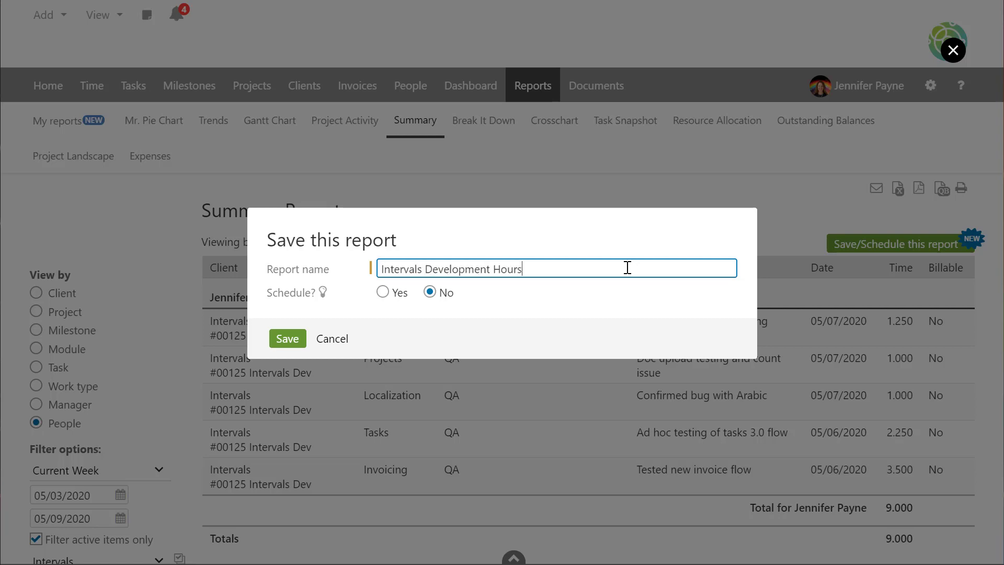
- Schedule the report weekly for delivery on Fridays at 3pm
{"action": "left_click", "coordinate": [383, 292]}
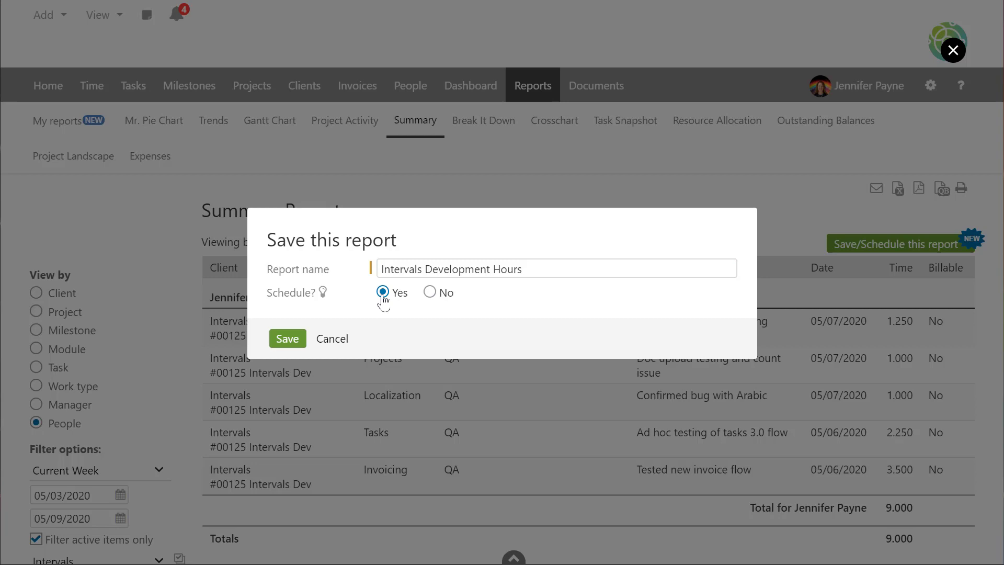
{"action": "left_click", "coordinate": [383, 292]}
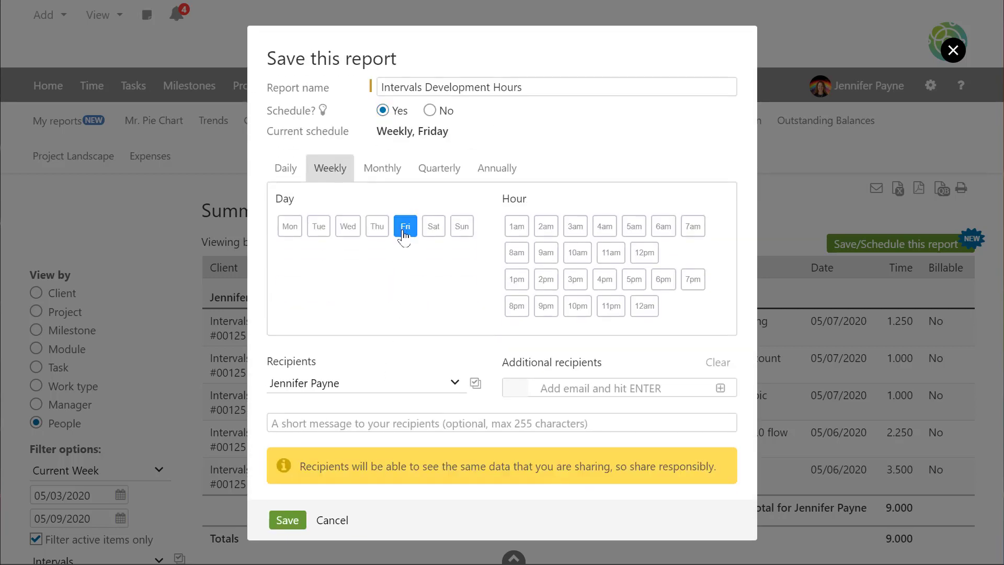
{"action": "left_click", "coordinate": [545, 279]}
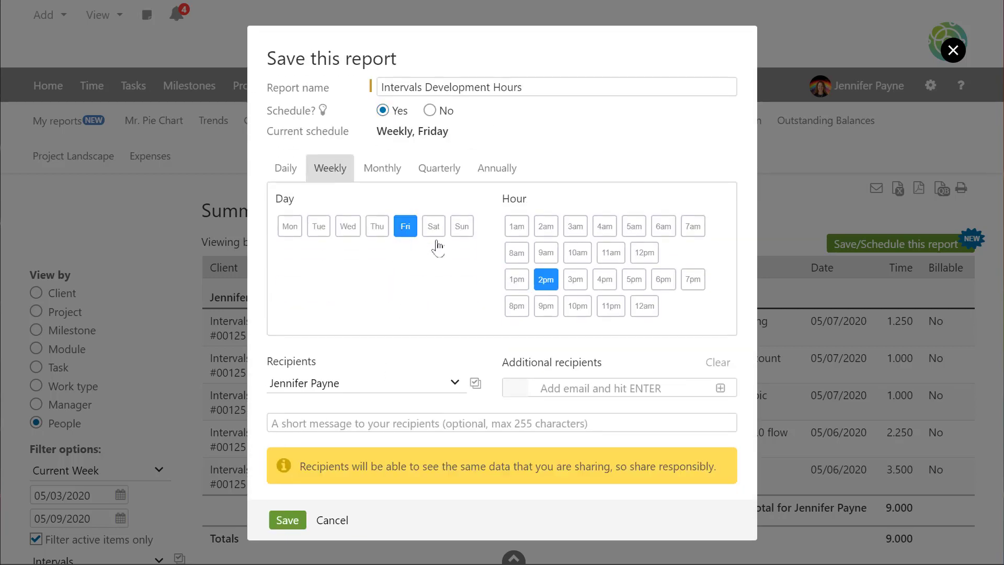
{"action": "left_click", "coordinate": [574, 279]}
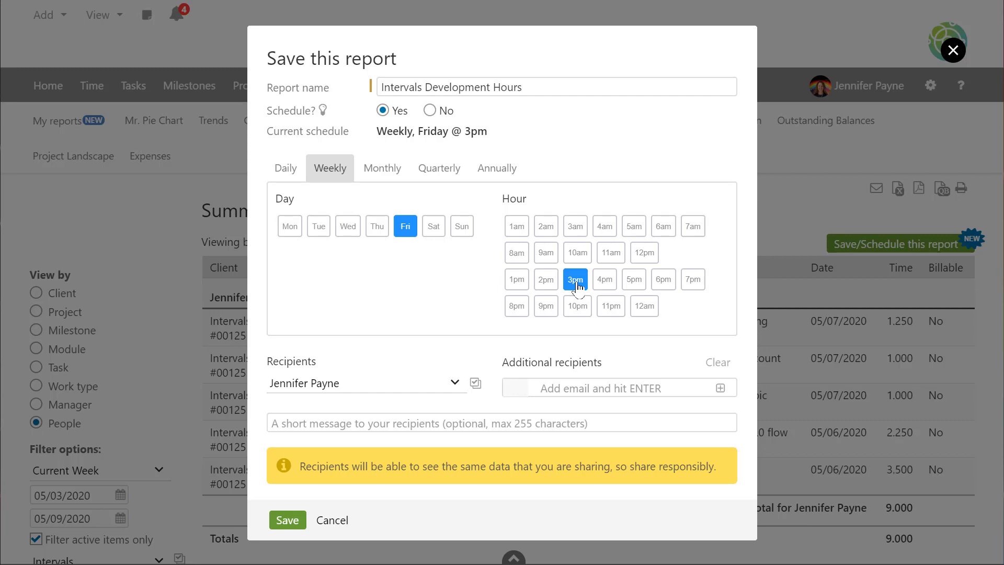
{"action": "mouse_move", "coordinate": [480, 228]}
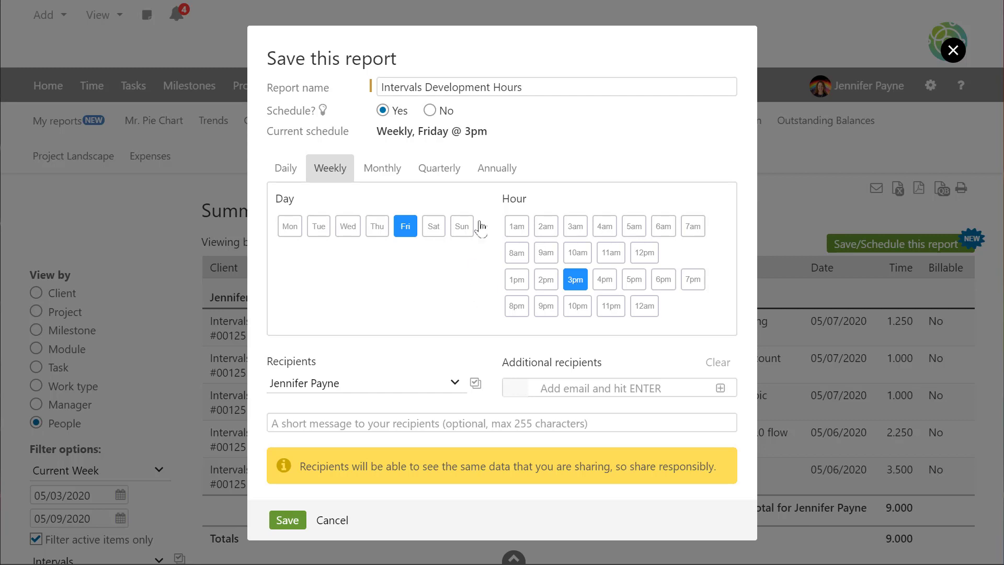
{"action": "left_click", "coordinate": [382, 168]}
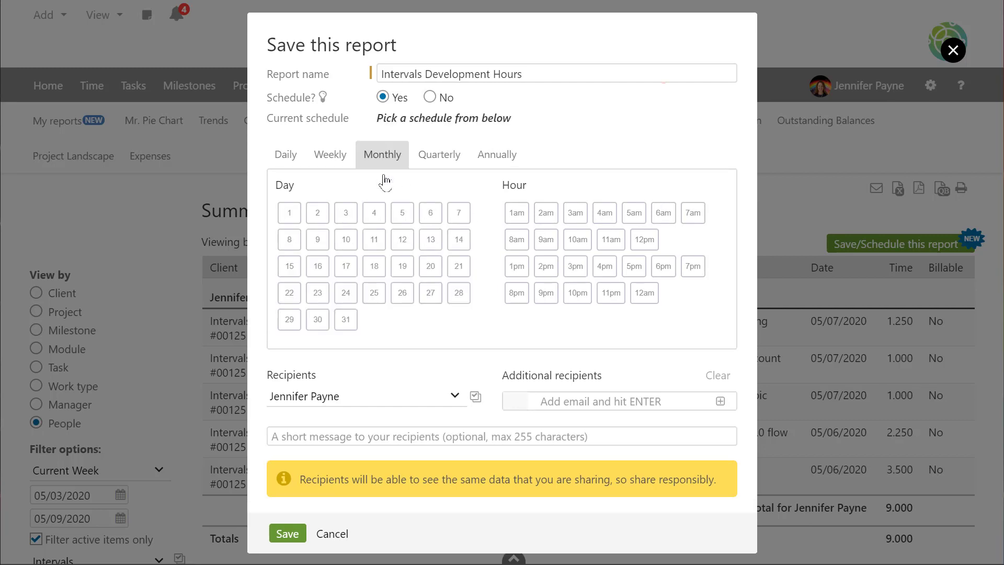
{"action": "left_click", "coordinate": [574, 266]}
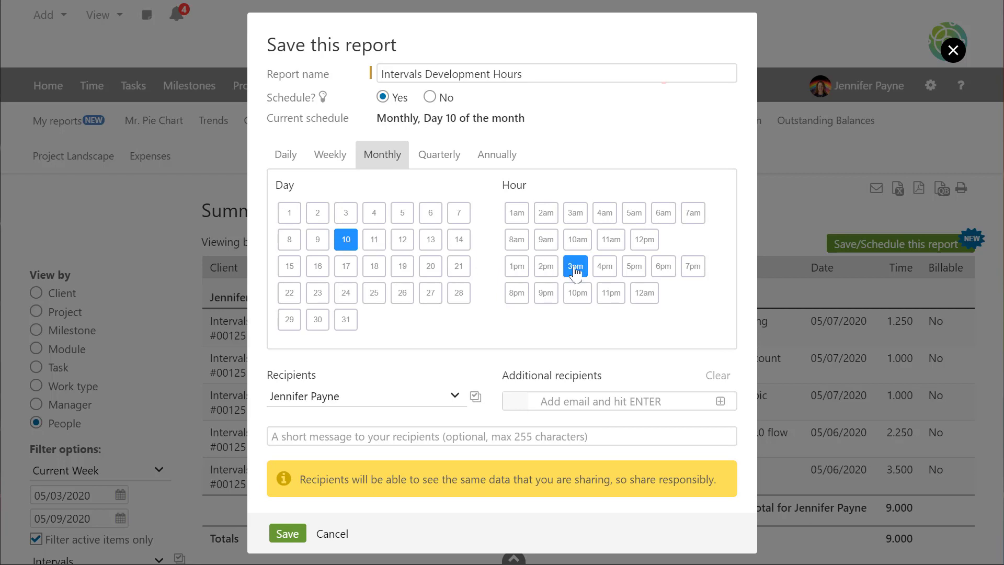
{"action": "left_click", "coordinate": [330, 154]}
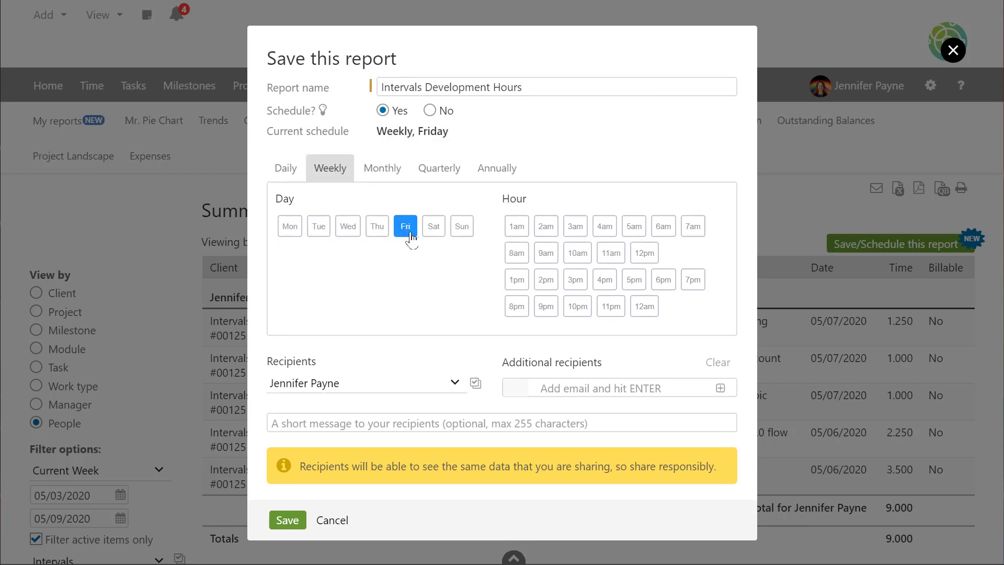
{"action": "left_click", "coordinate": [575, 279]}
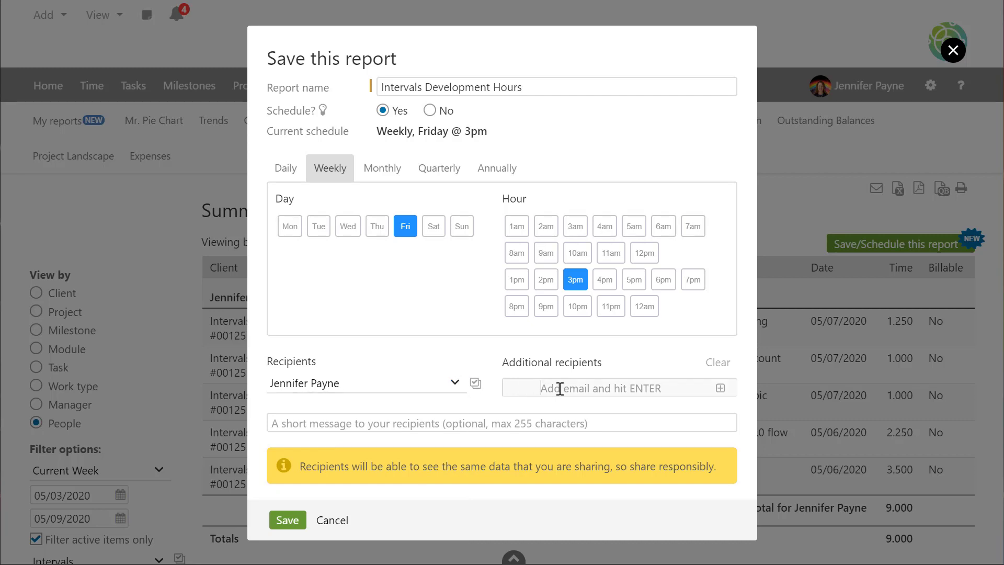
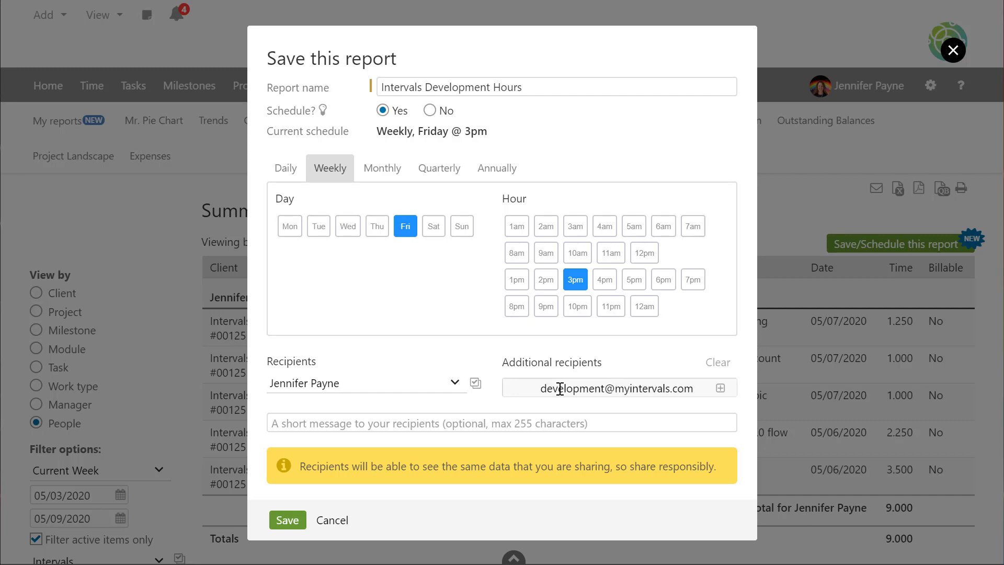
- Add a development email recipient and the message 'Weekly Intervals Development Hours.'
{"action": "type", "text": "Weekly"}
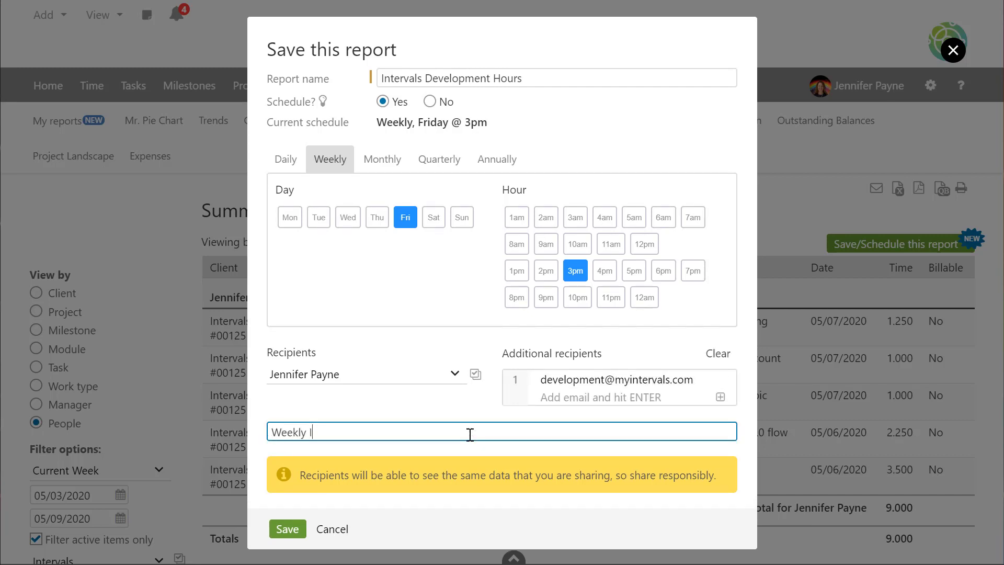
{"action": "type", "text": "Intervals Development Hours."}
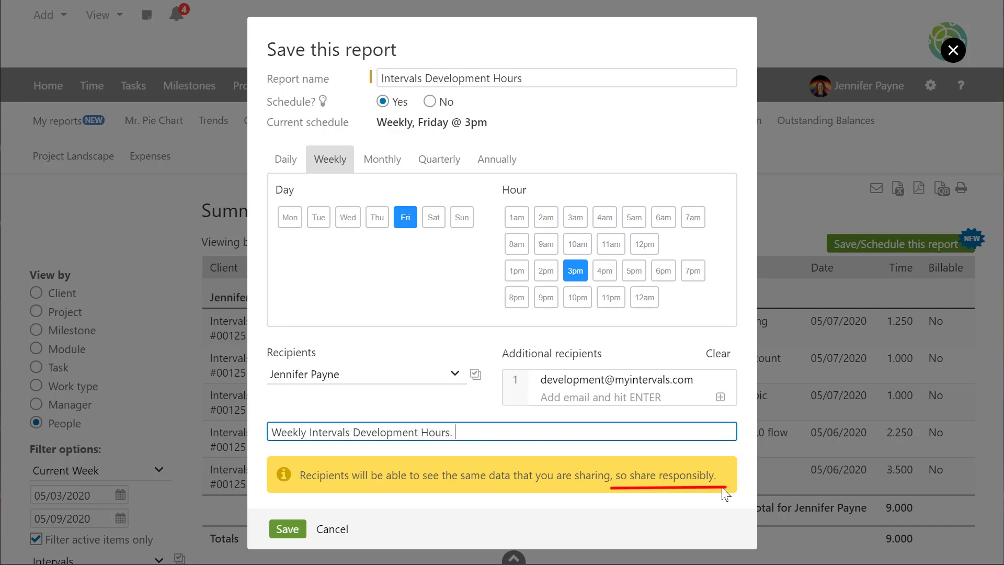
{"action": "mouse_move", "coordinate": [722, 494]}
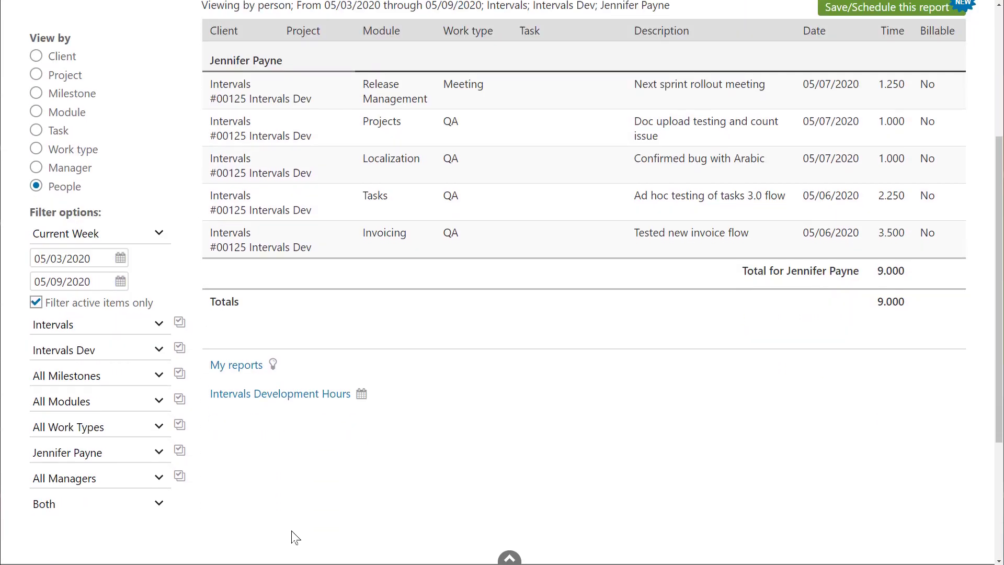
{"action": "scroll", "scroll_direction": "down", "scroll_amount": 3}
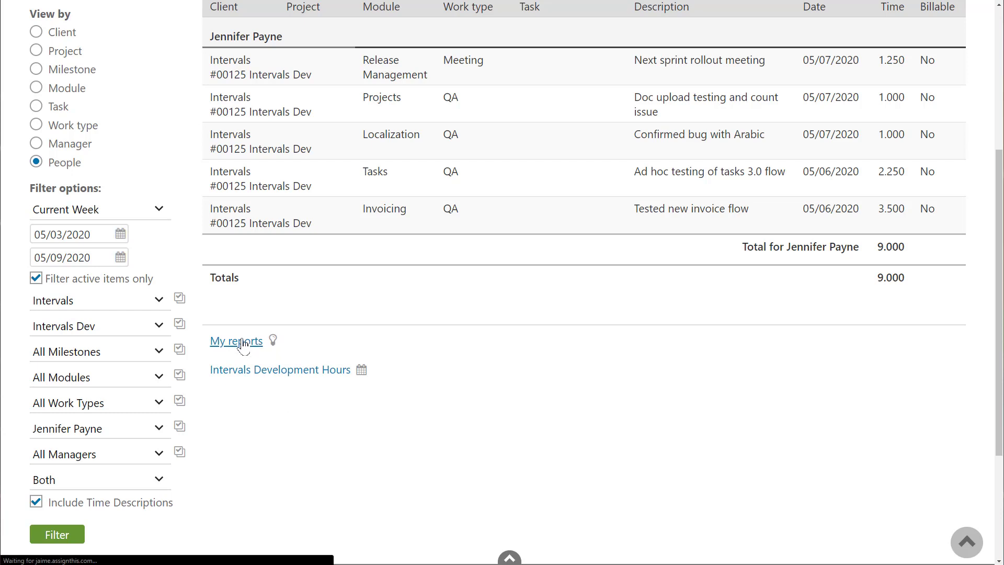
- Go to My reports to see Intervals Development Hours listed as scheduled
{"action": "left_click", "coordinate": [236, 340]}
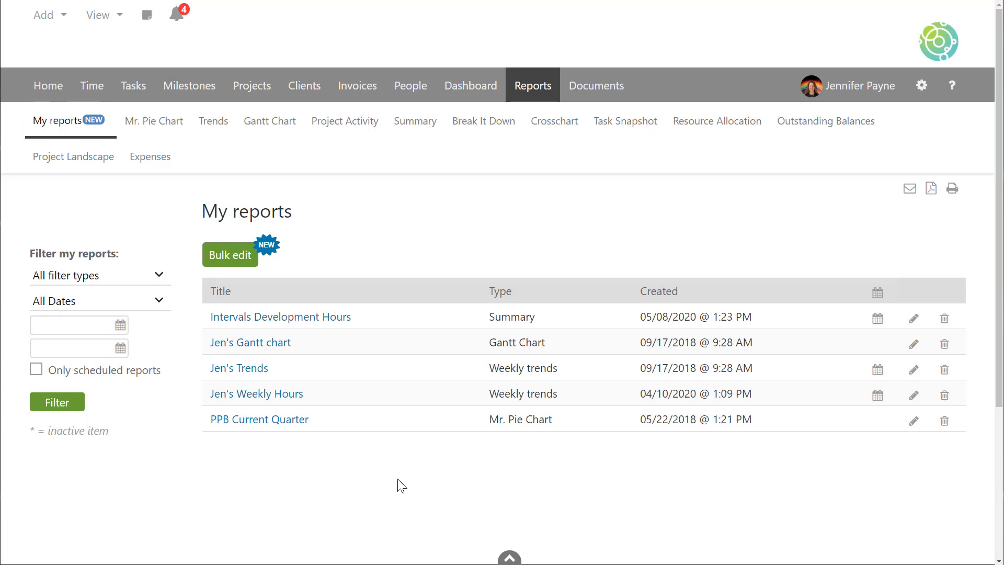
{"action": "mouse_move", "coordinate": [452, 513]}
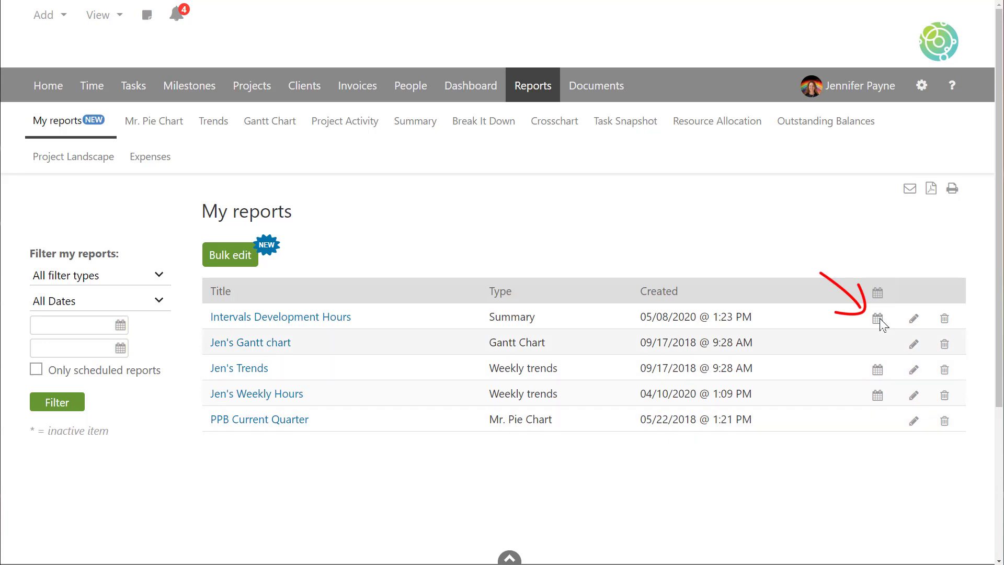
{"action": "mouse_move", "coordinate": [878, 319]}
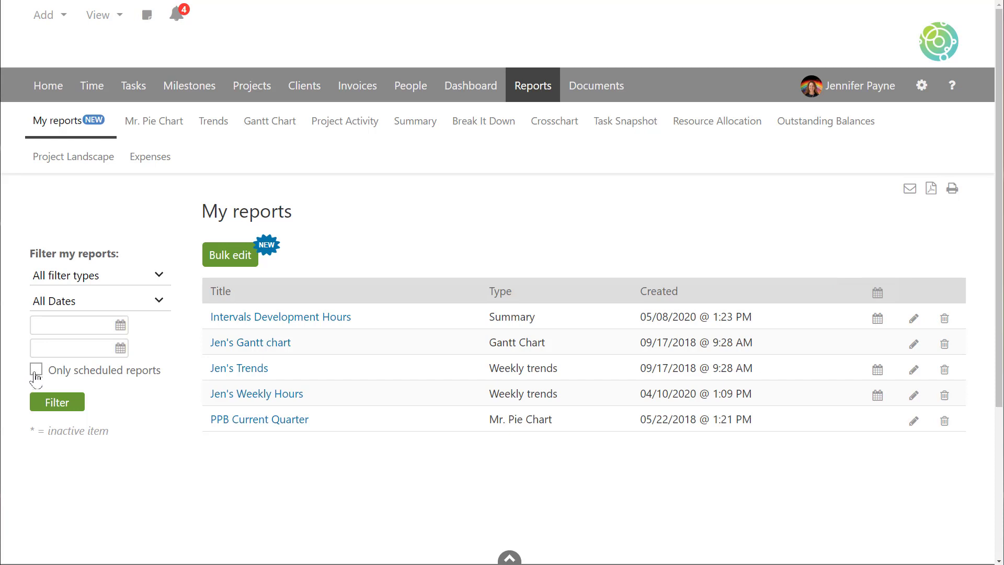
- Filter My reports by 'Only scheduled reports', leaving three reports
{"action": "left_click", "coordinate": [36, 371]}
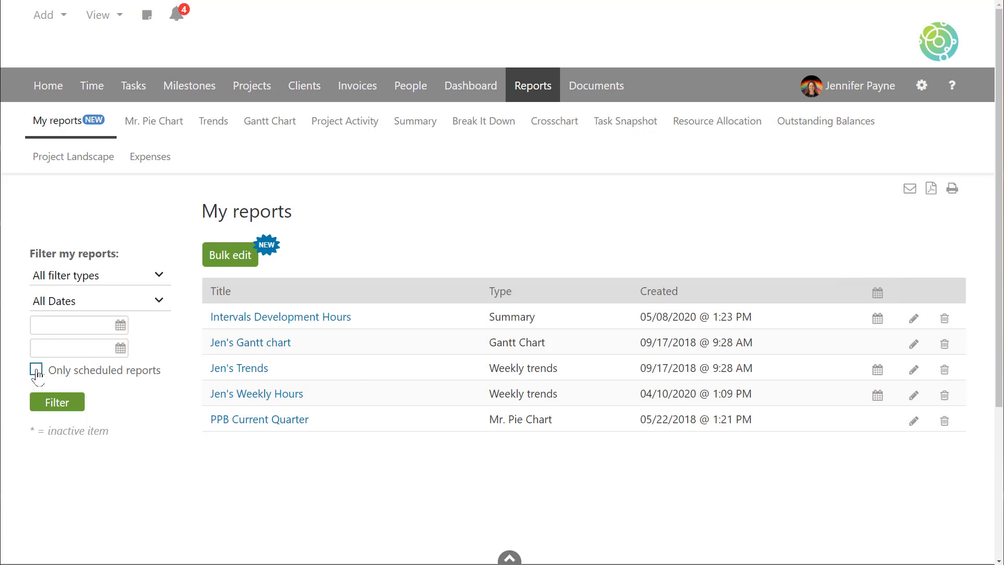
{"action": "left_click", "coordinate": [35, 370]}
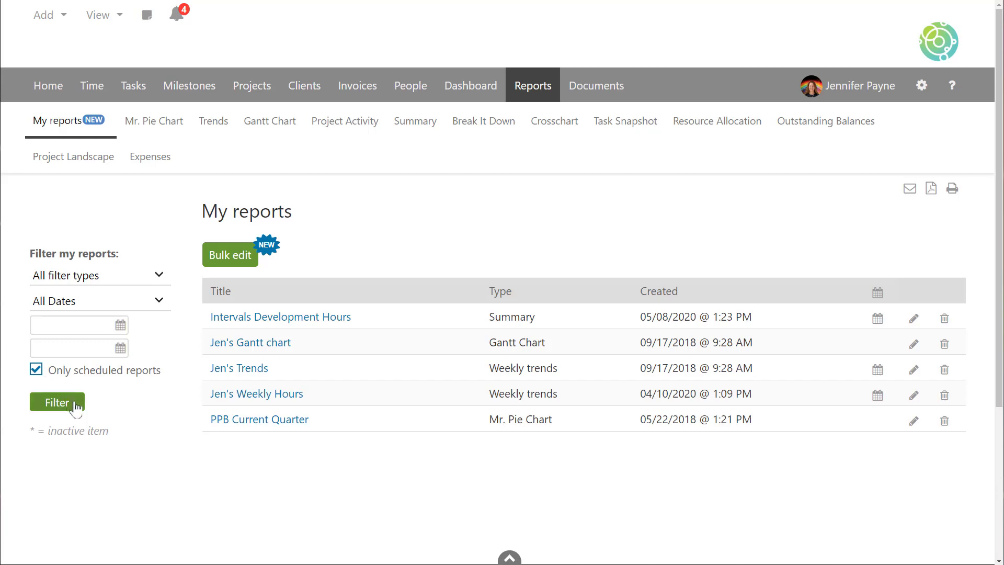
{"action": "left_click", "coordinate": [57, 402]}
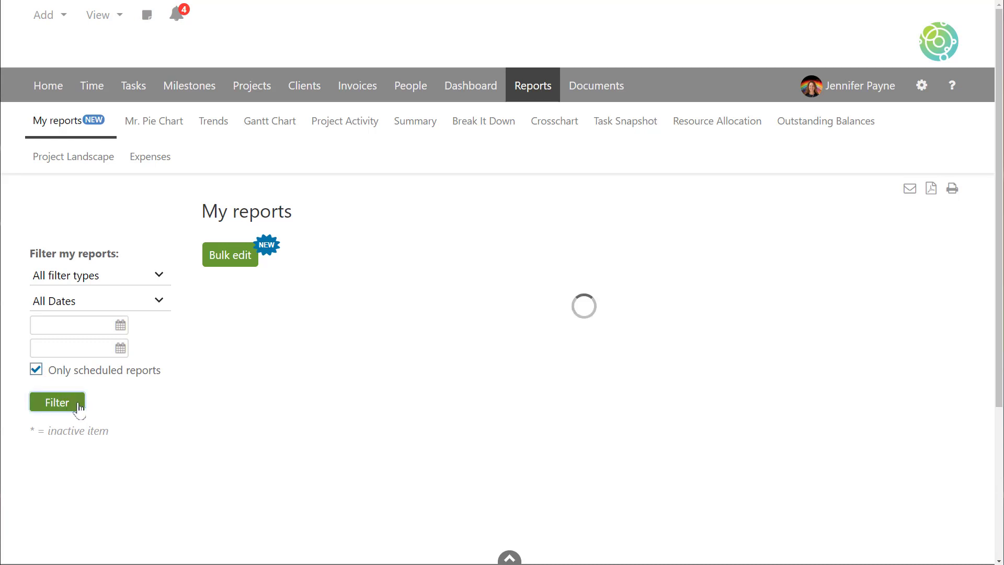
{"action": "left_click", "coordinate": [57, 402]}
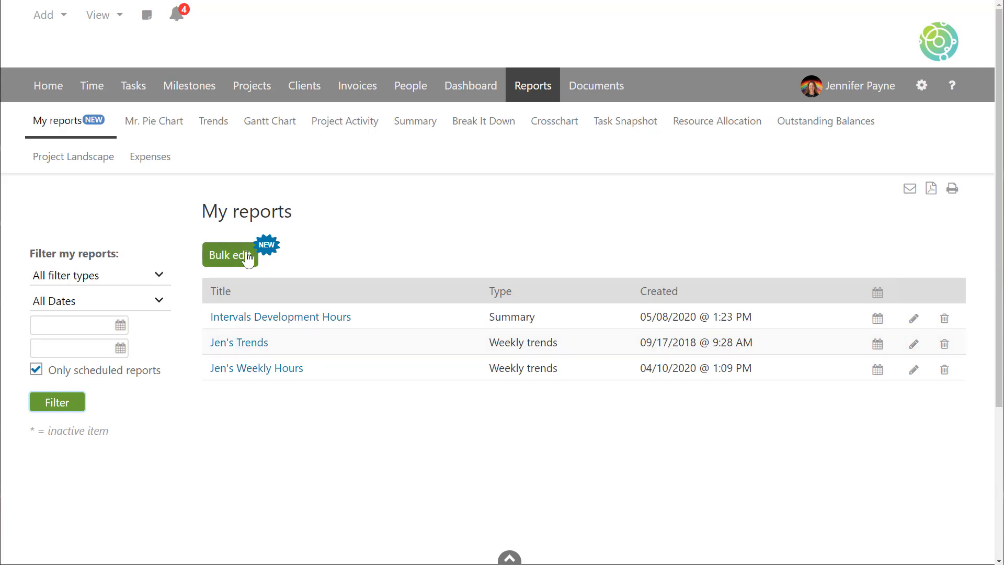
- Enable Bulk edit and select Intervals Development Hours and Jen's Trends
{"action": "left_click", "coordinate": [231, 254]}
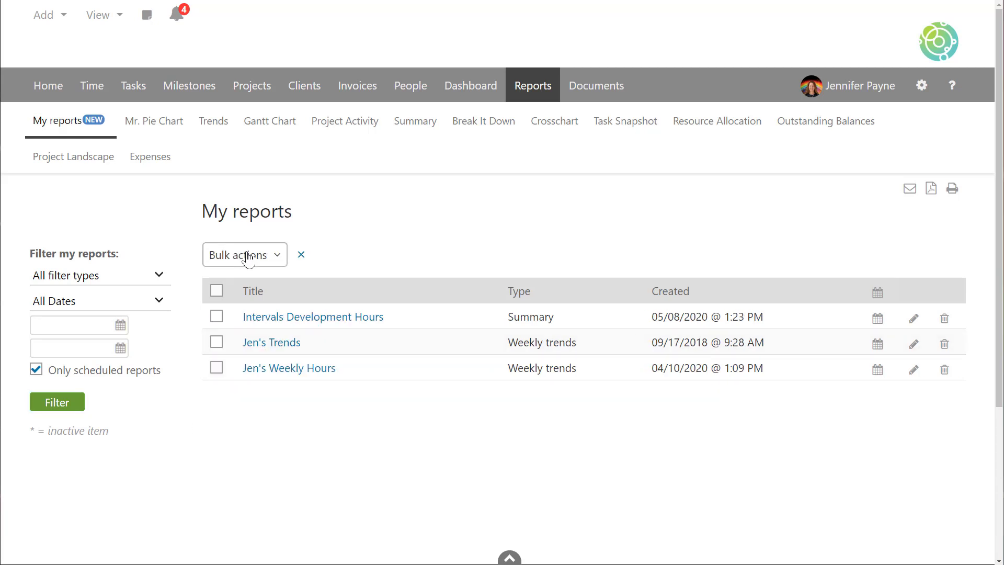
{"action": "left_click", "coordinate": [217, 317]}
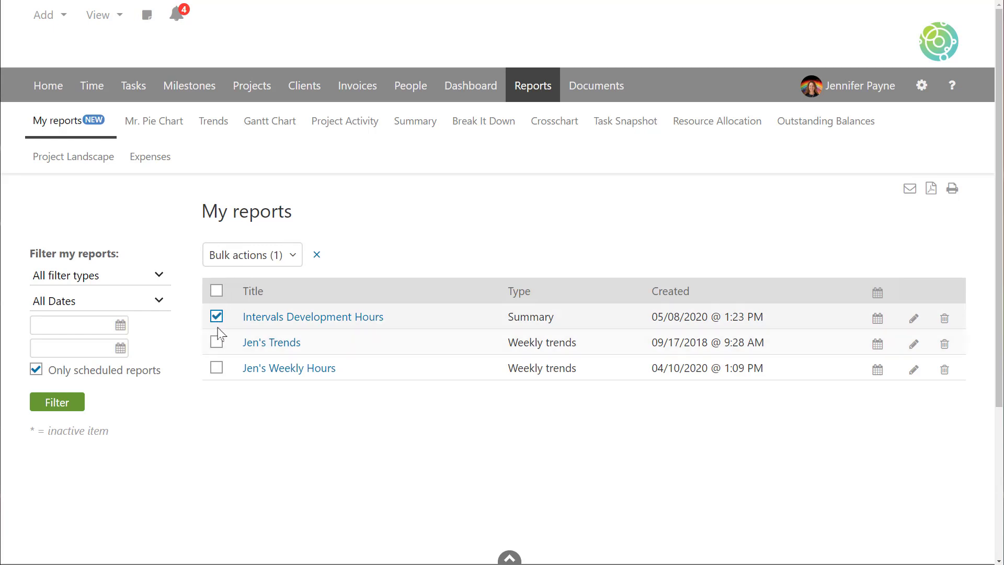
{"action": "left_click", "coordinate": [216, 342]}
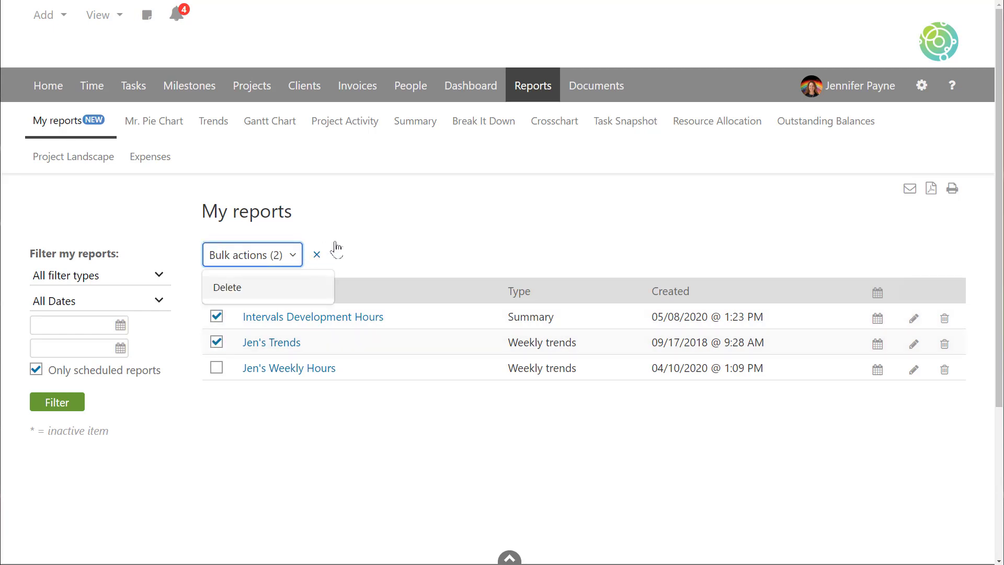